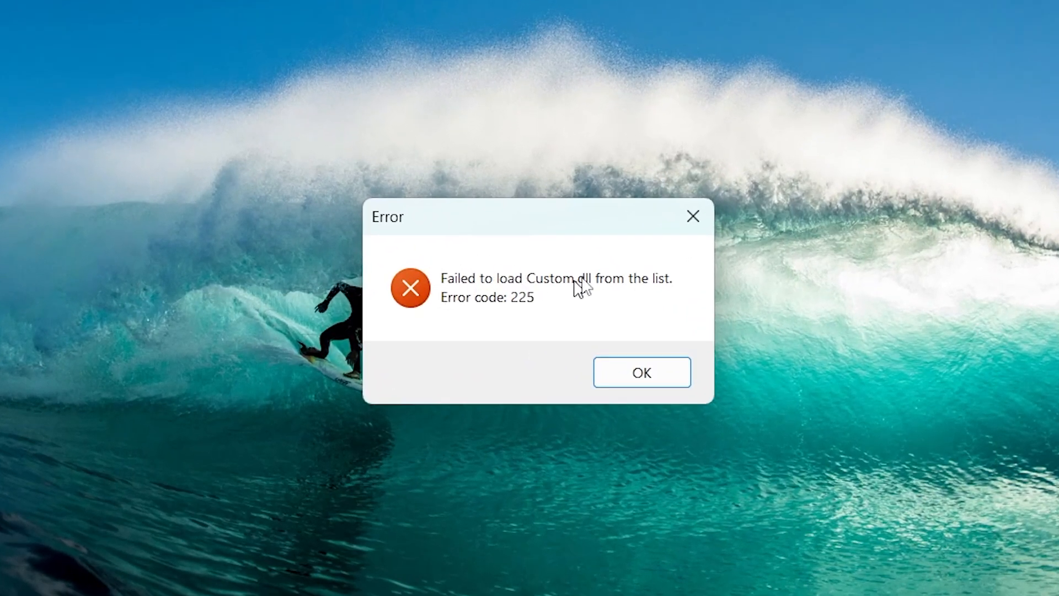
mouse_move(531, 306)
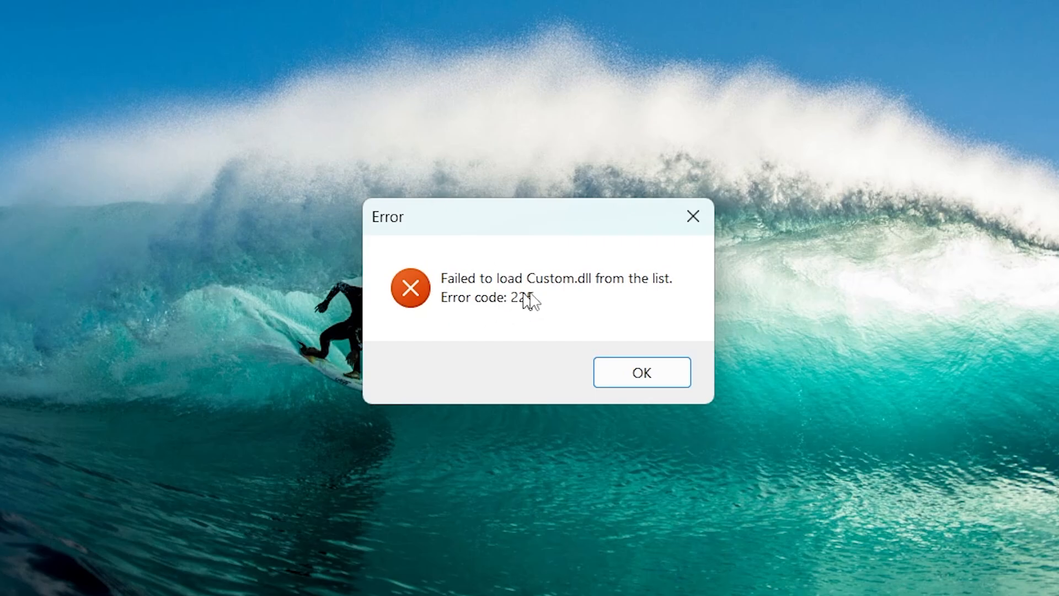
mouse_move(656, 217)
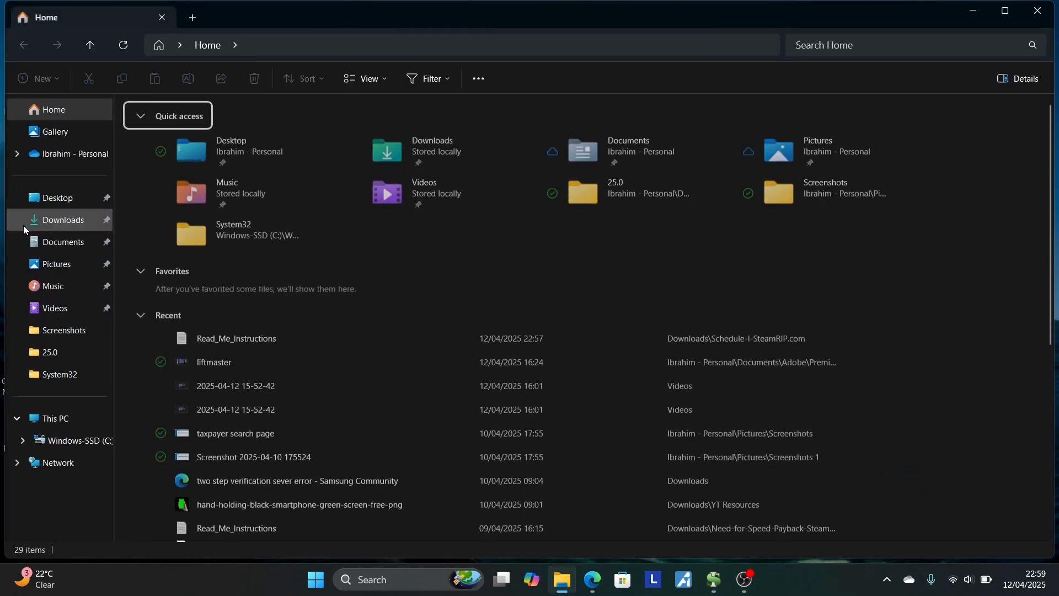
- Close File Explorer and dismiss the 'Failed to load Custom.dll' error (code 225)
click(63, 219)
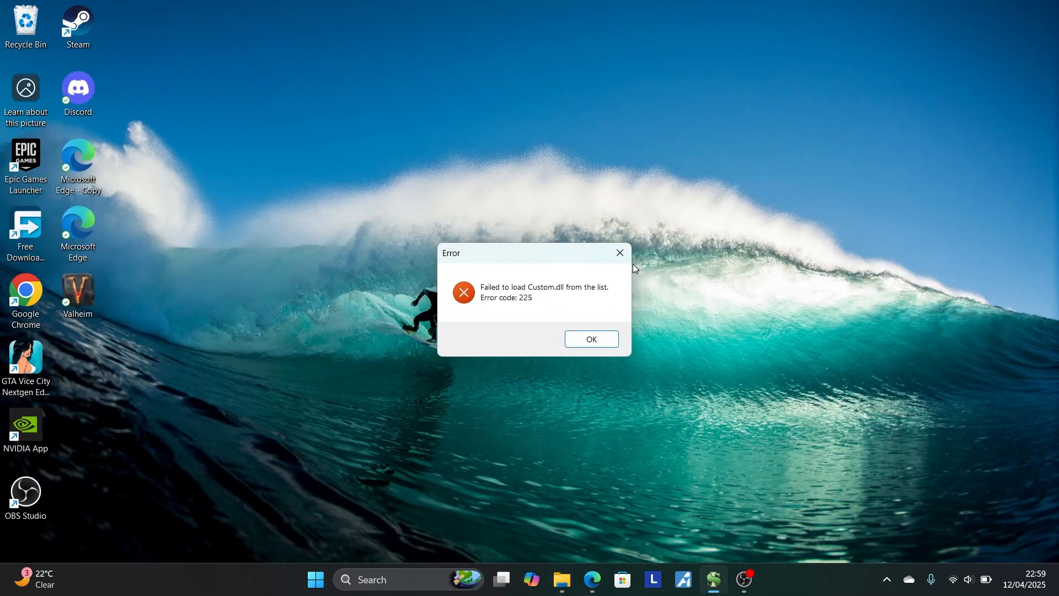
click(591, 339)
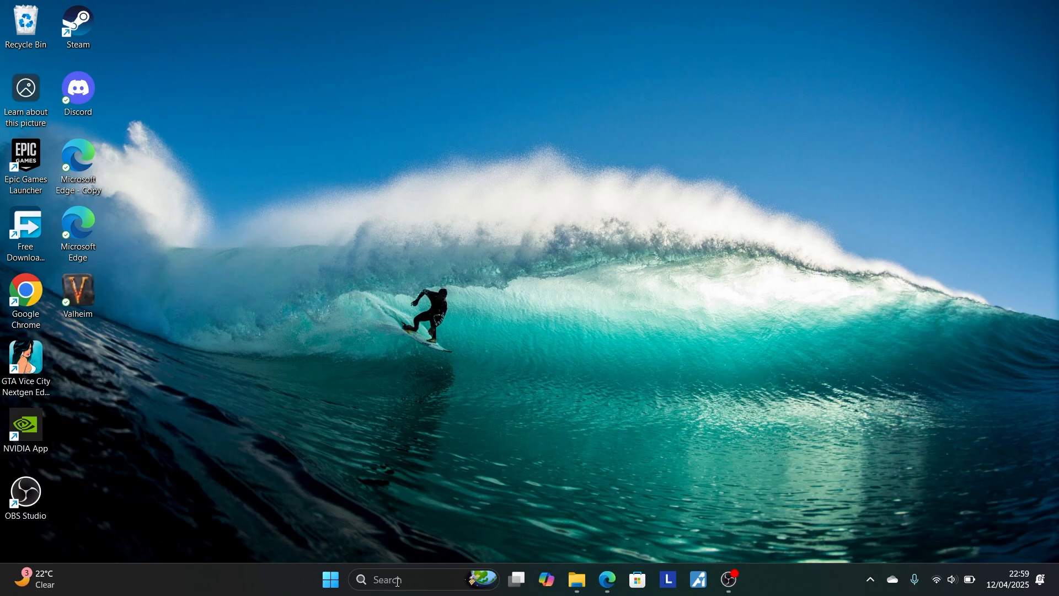
- Launch Windows Security via a 'secu' search, maximize it, and show Virus & threat protection
text(secu)
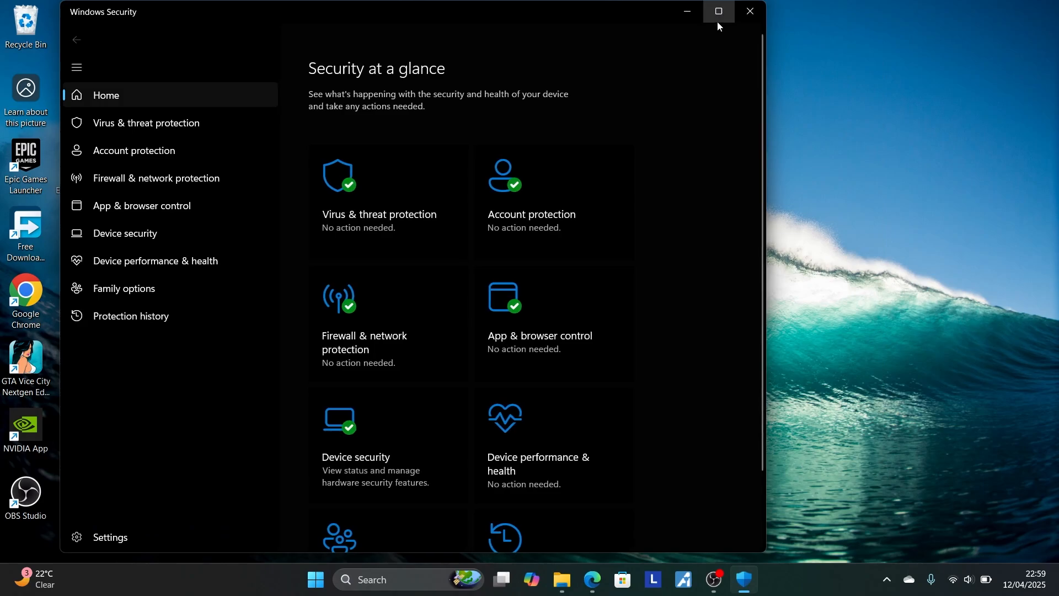
click(718, 11)
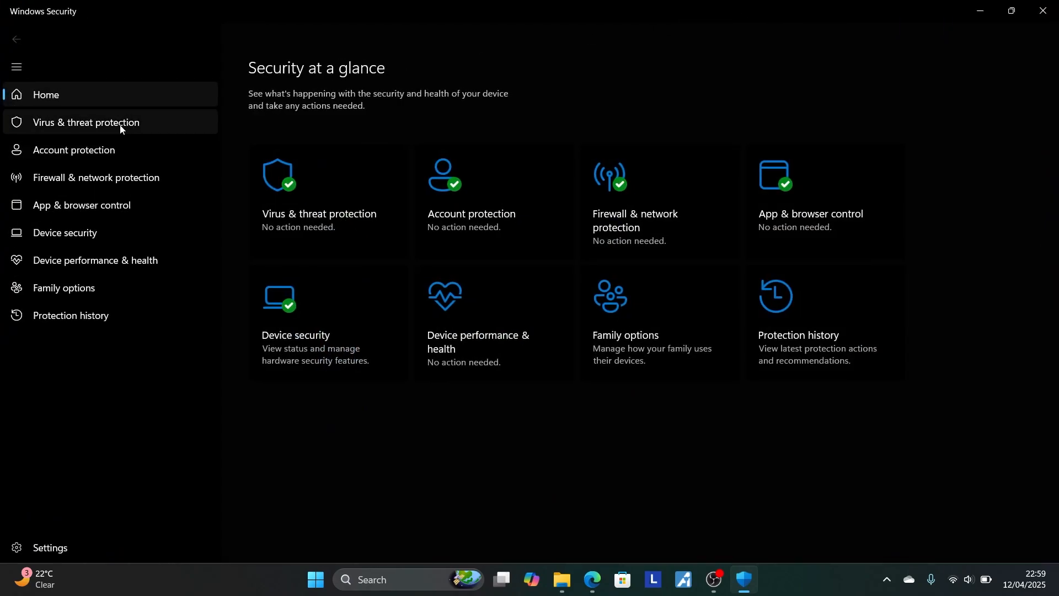
click(85, 122)
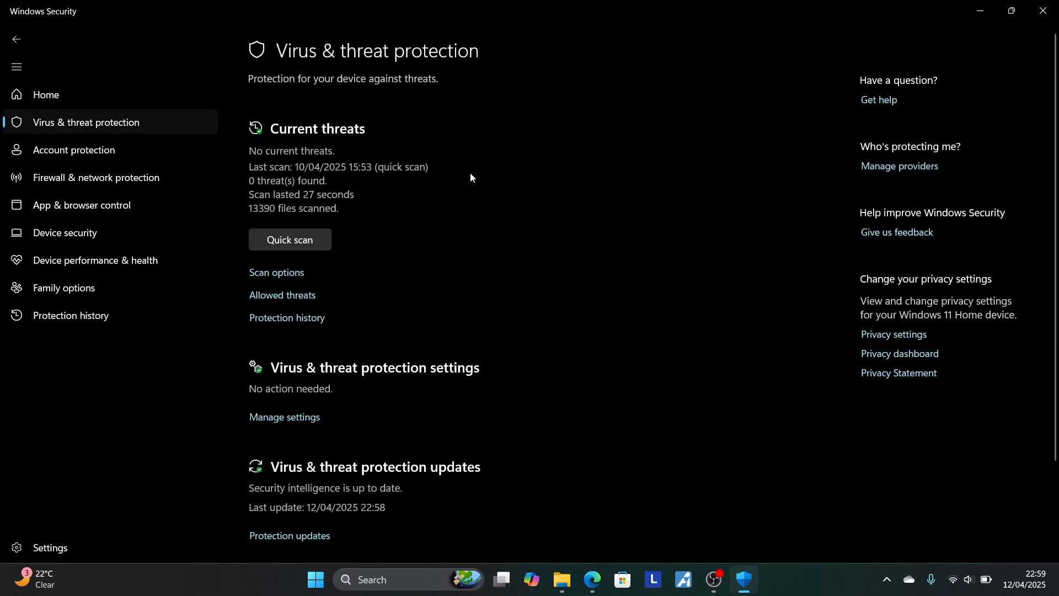
mouse_move(299, 325)
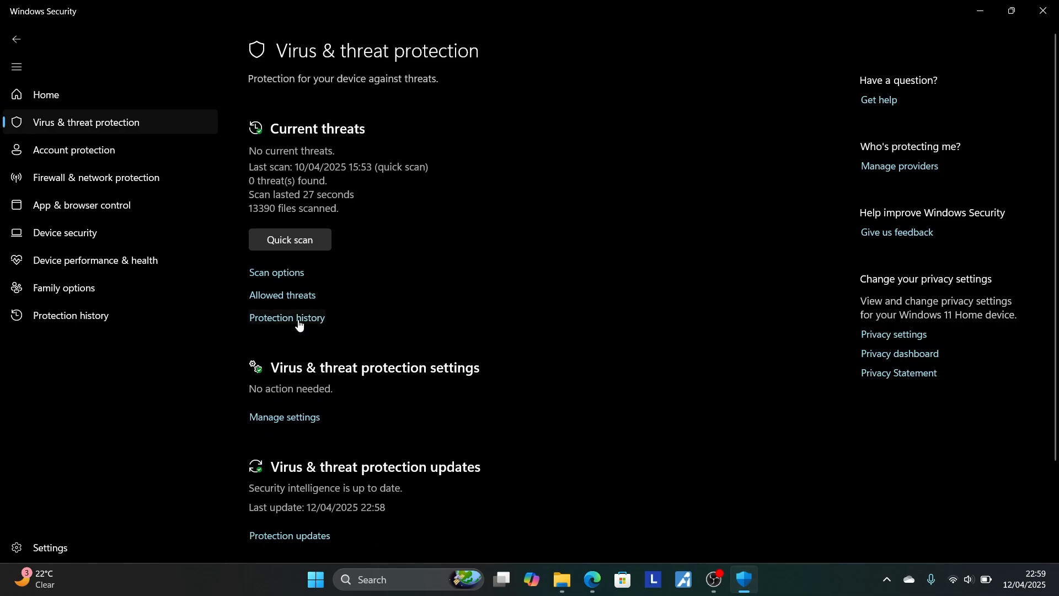
- Restore the quarantined HackTool:Win32/Patcher Custom.dll from Protection history and confirm 'Threat restored'
click(287, 318)
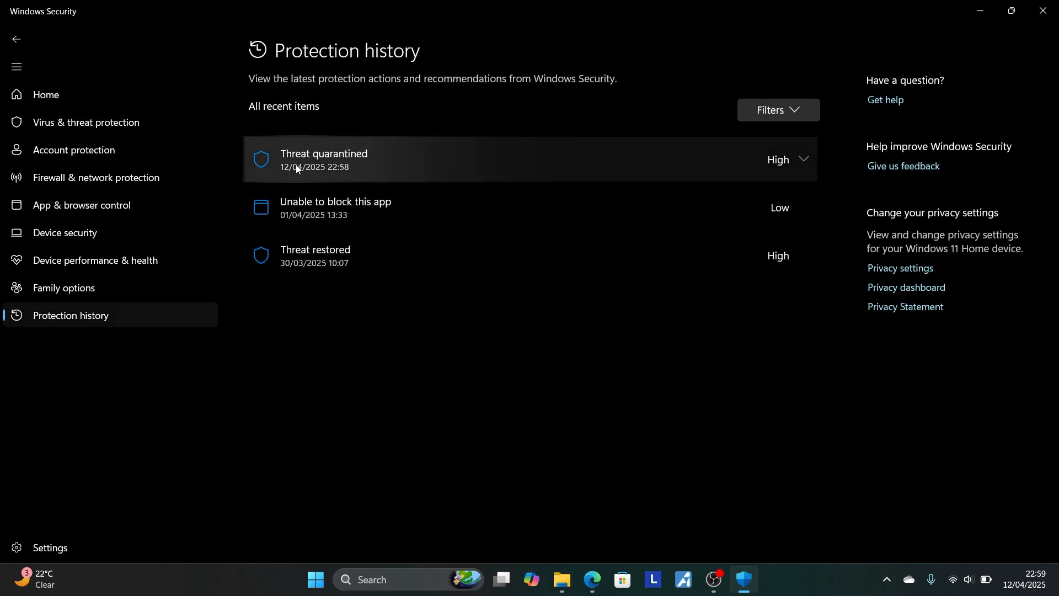
mouse_move(455, 130)
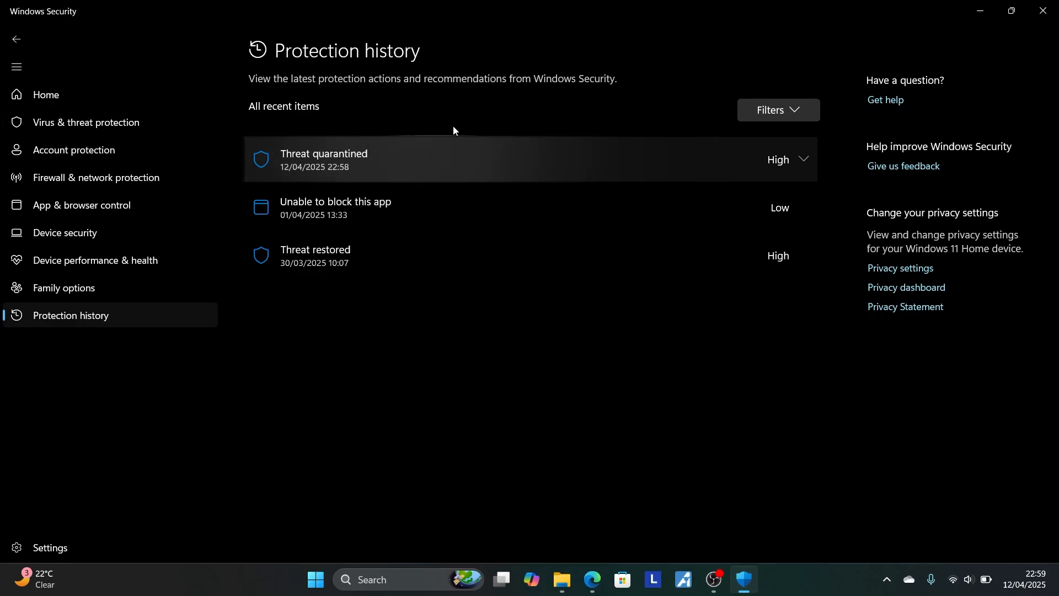
mouse_move(804, 163)
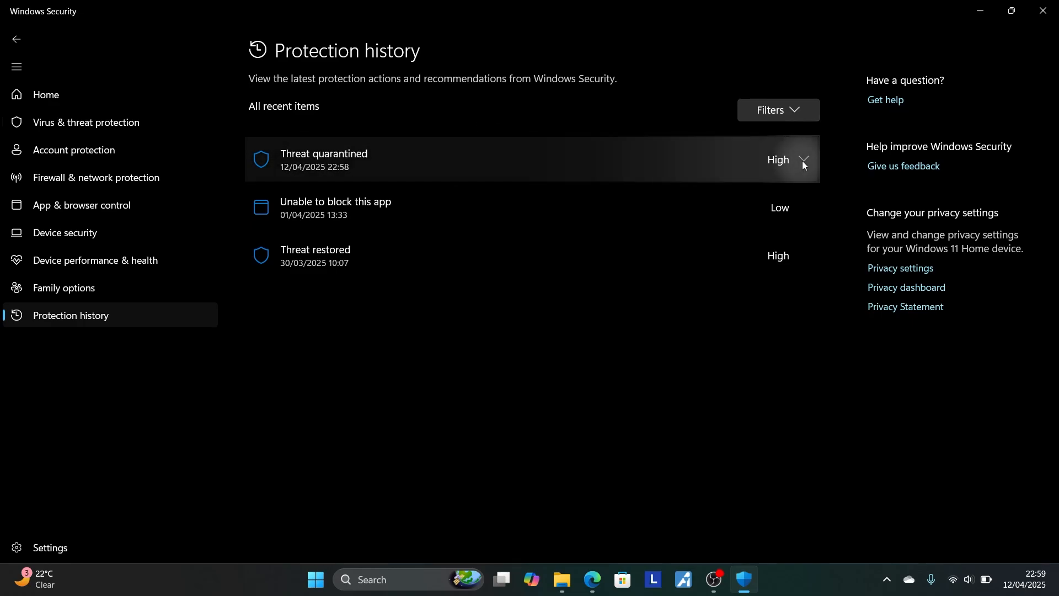
click(804, 161)
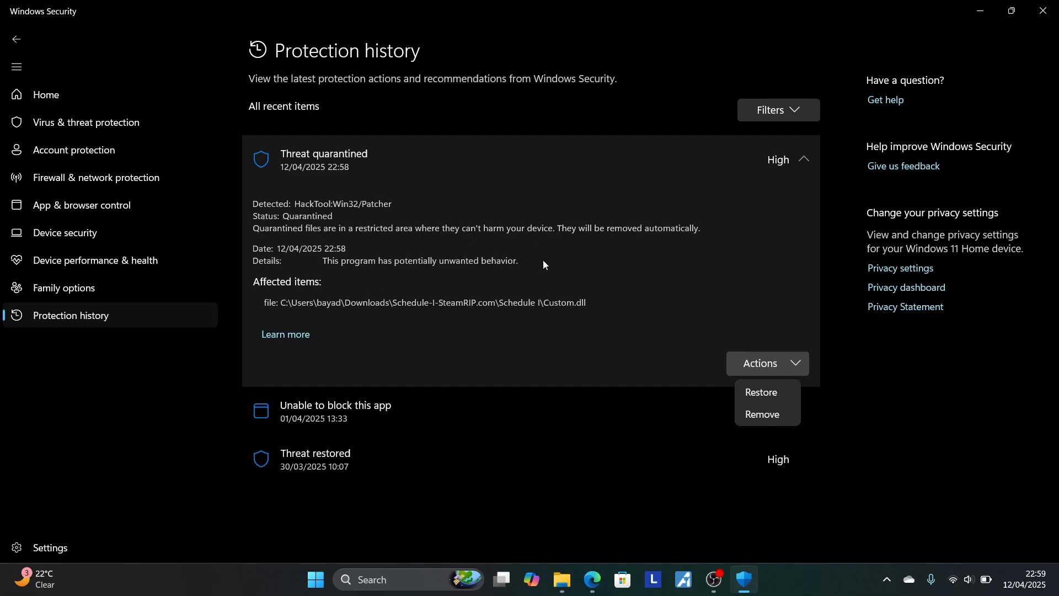
mouse_move(408, 174)
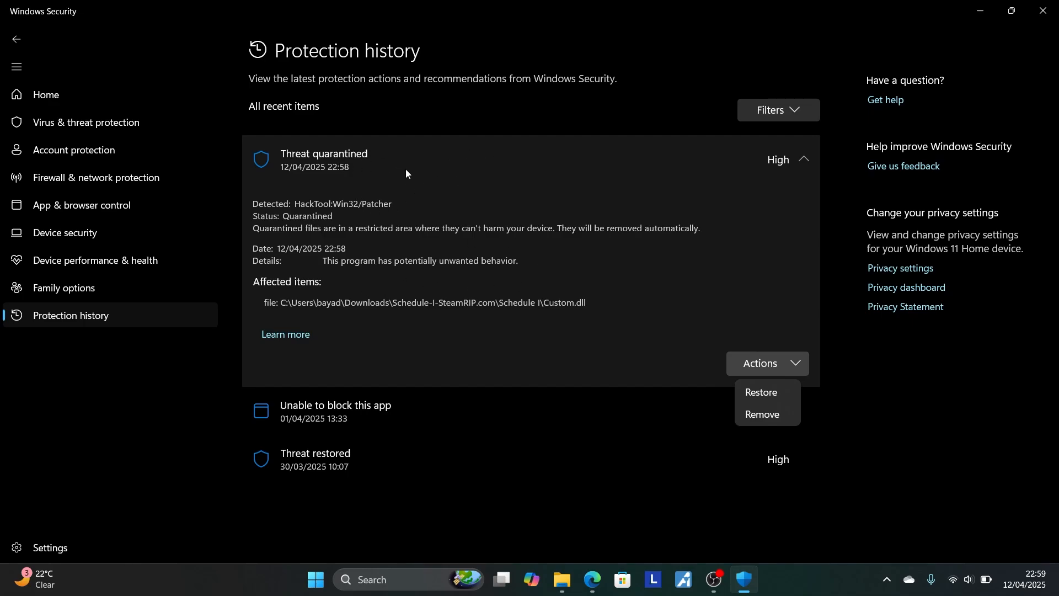
mouse_move(302, 219)
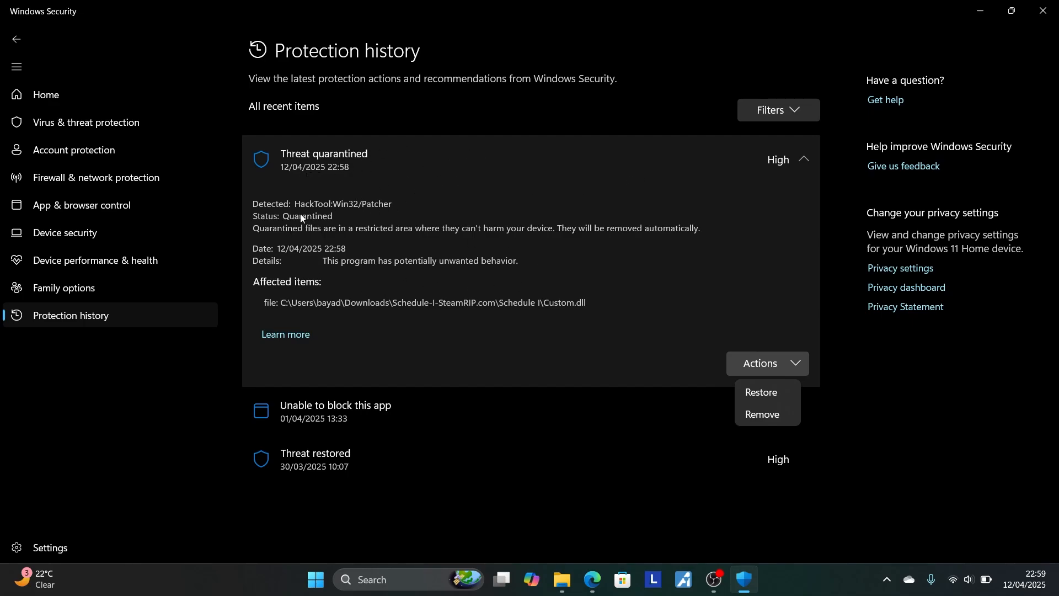
mouse_move(573, 280)
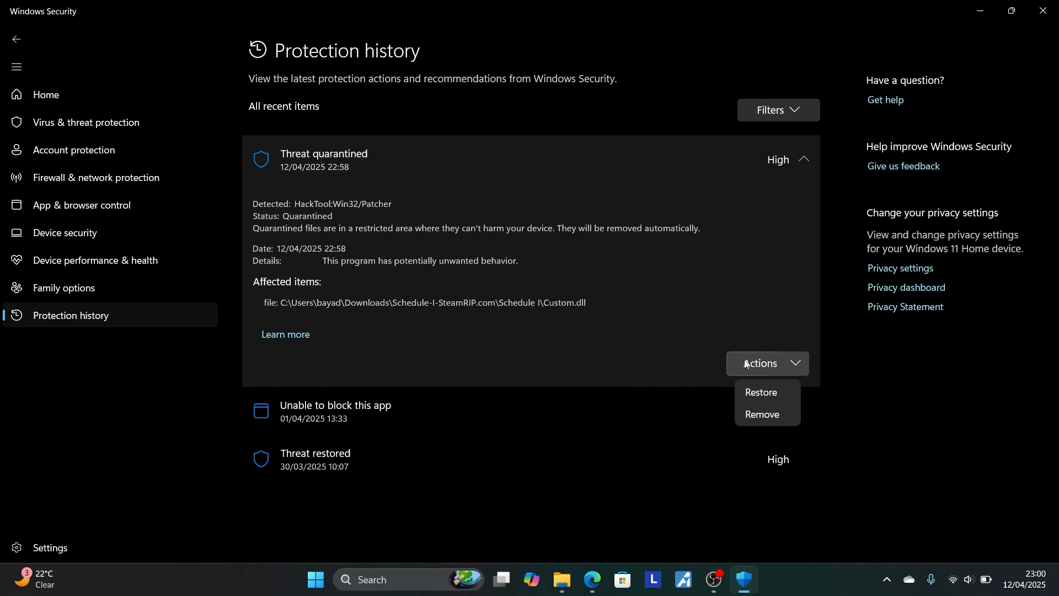
mouse_move(776, 405)
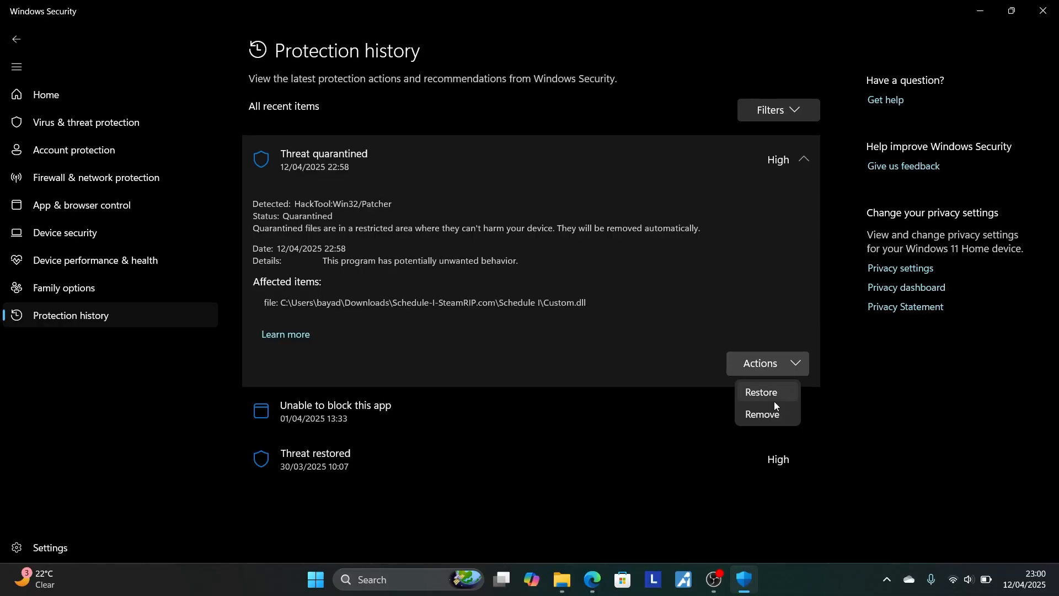
click(761, 392)
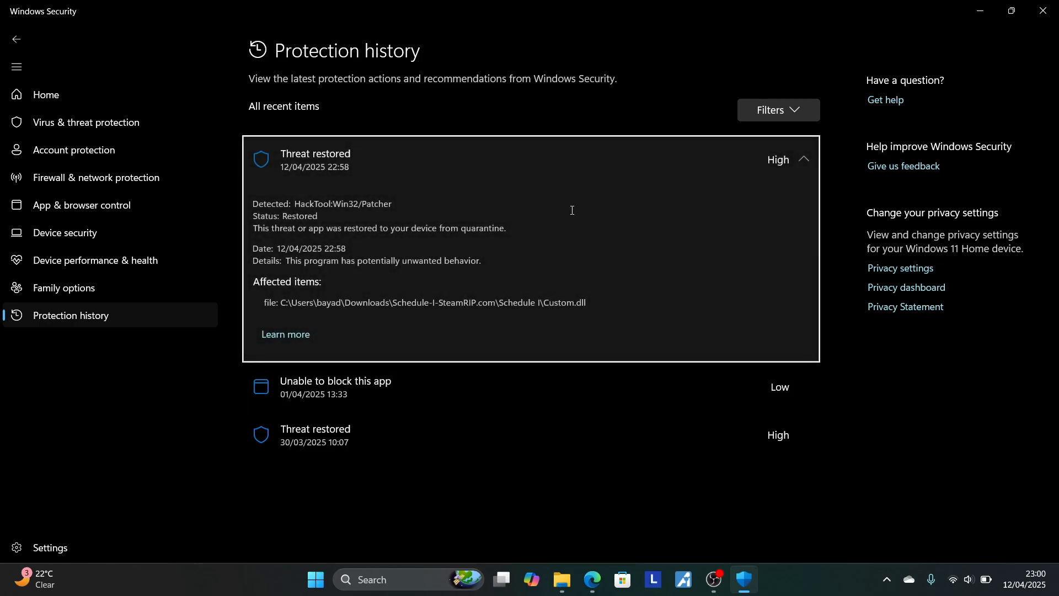
mouse_move(99, 143)
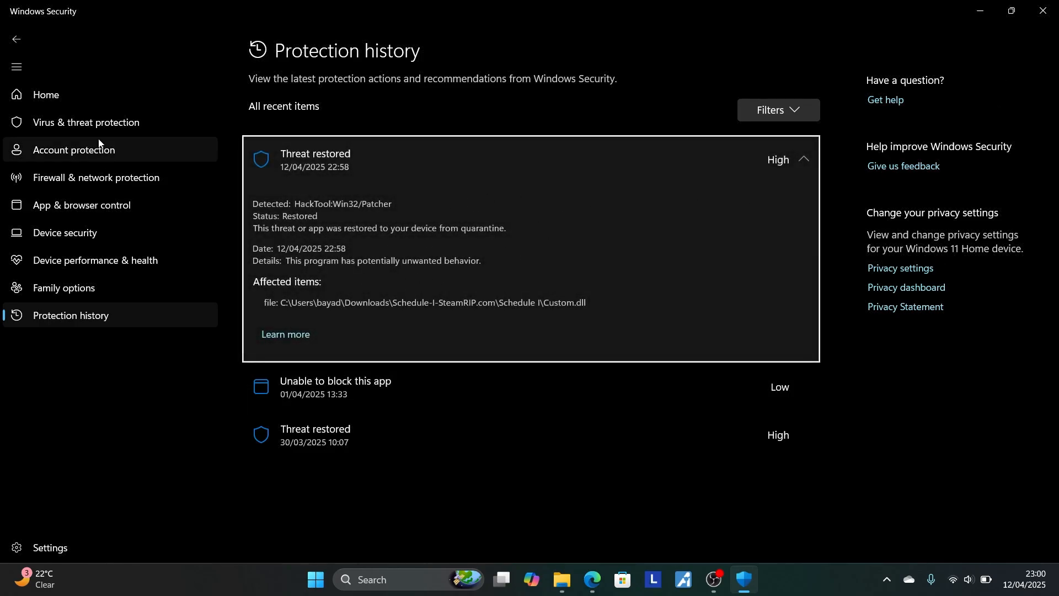
- Go into Virus & threat protection settings and scroll down to the Exclusions section
click(86, 122)
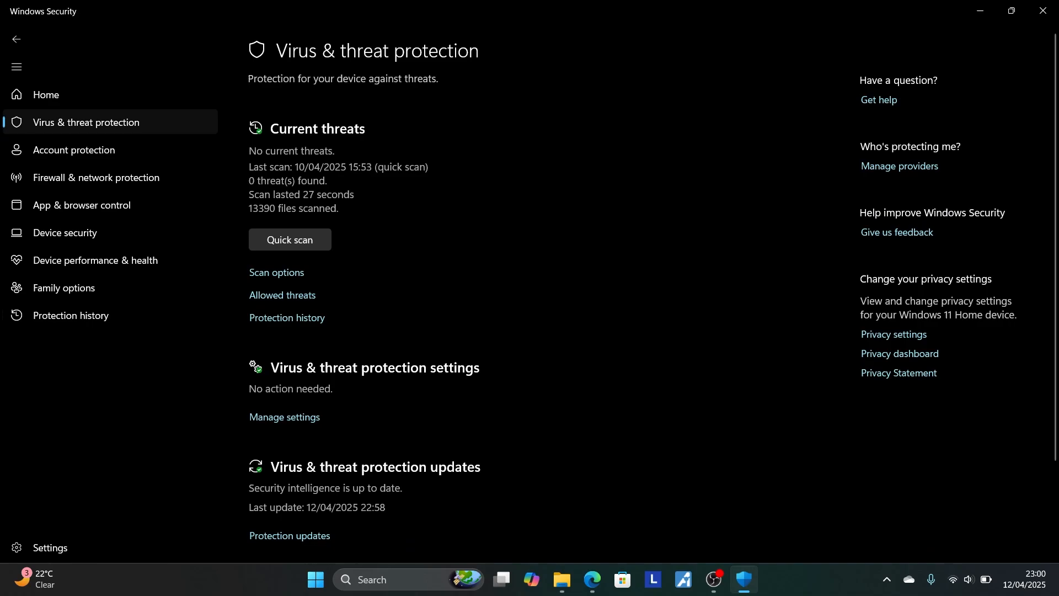
scroll(down, 3)
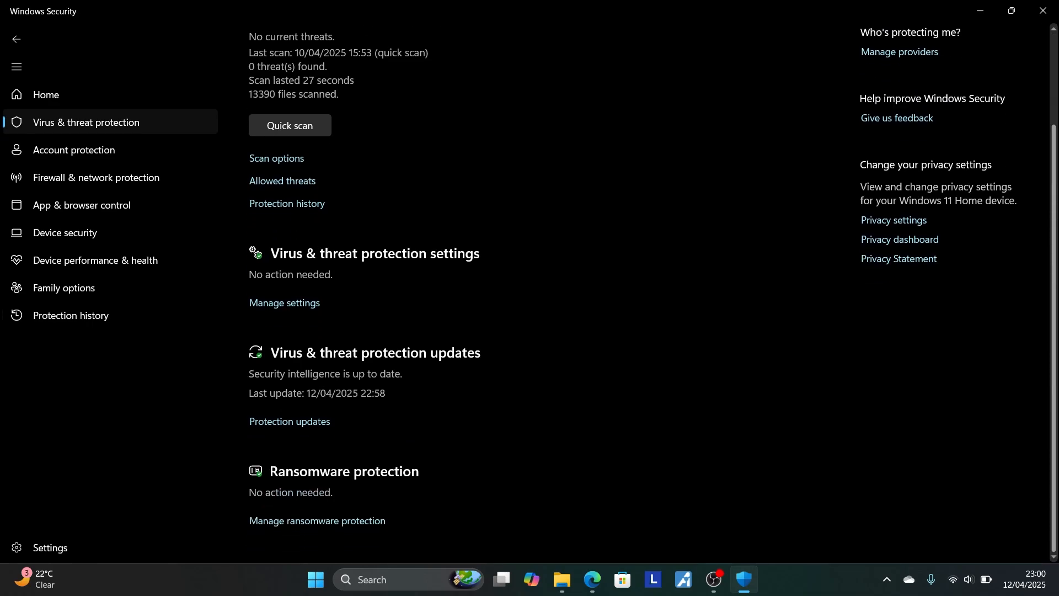
mouse_move(313, 268)
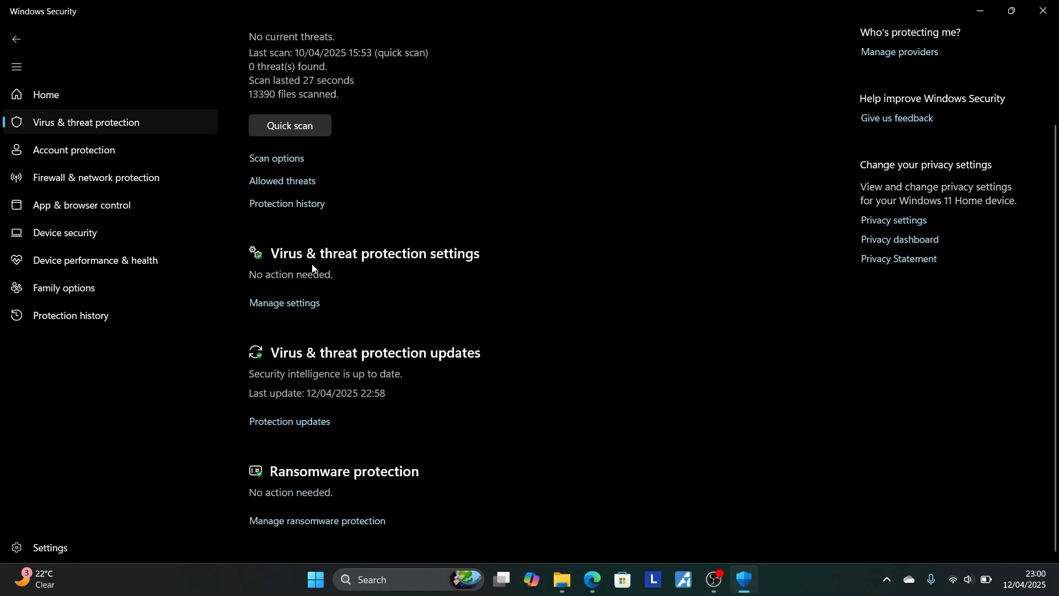
click(284, 303)
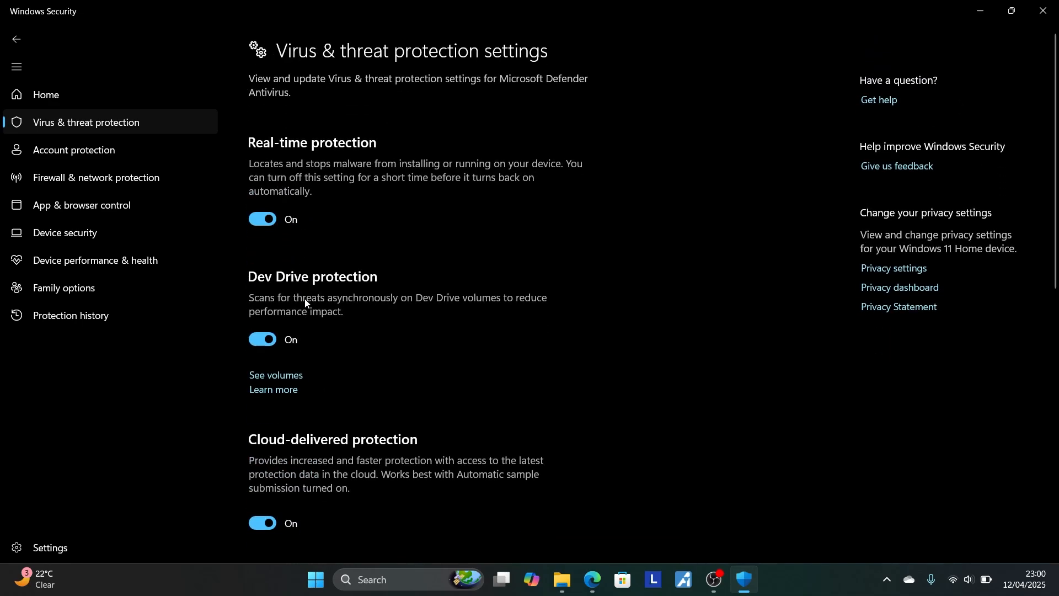
scroll(down, 3)
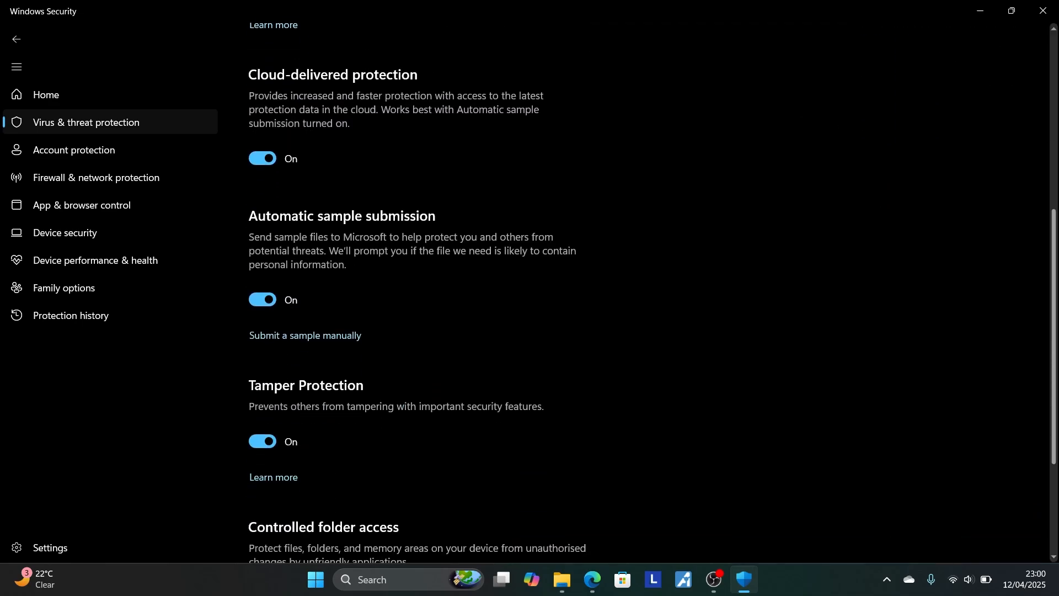
scroll(down, 3)
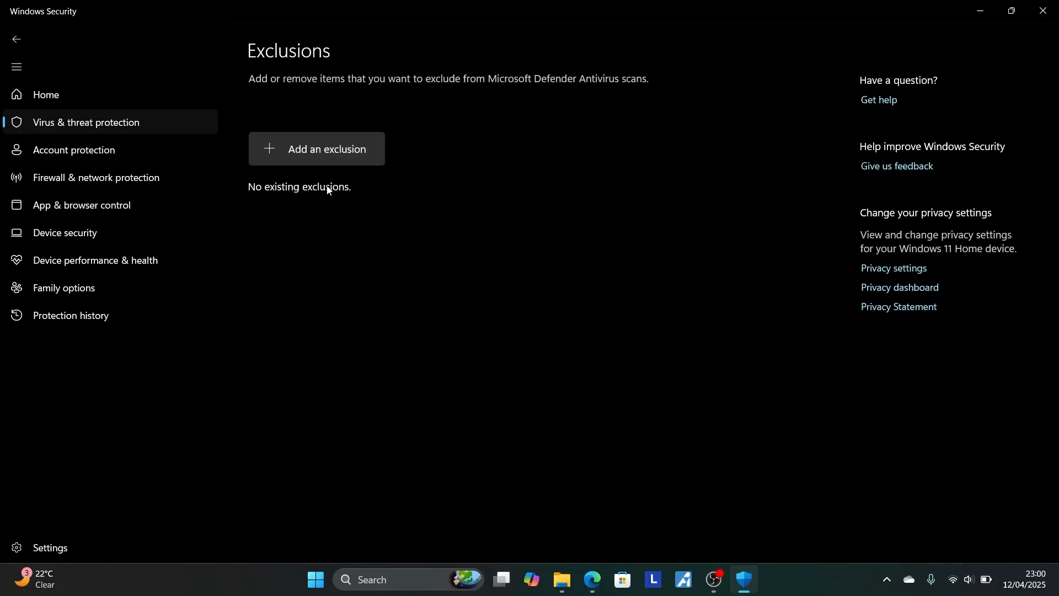
- Exclude Downloads\Schedule-I-SteamRIP.com\Schedule I\Schedule I.exe from Defender, then close Windows Security
click(316, 149)
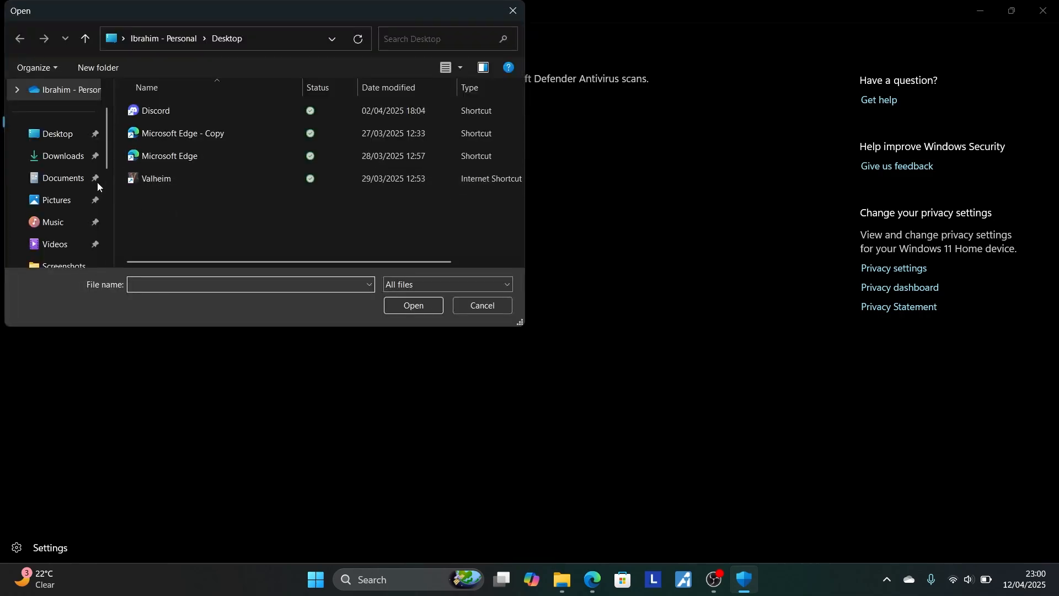
click(62, 156)
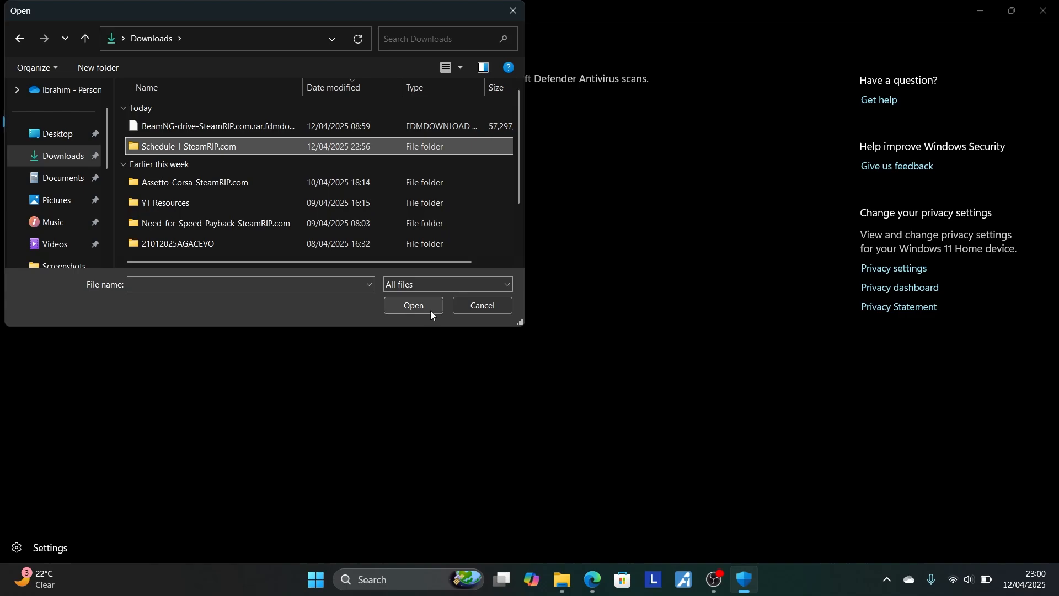
double_click(188, 146)
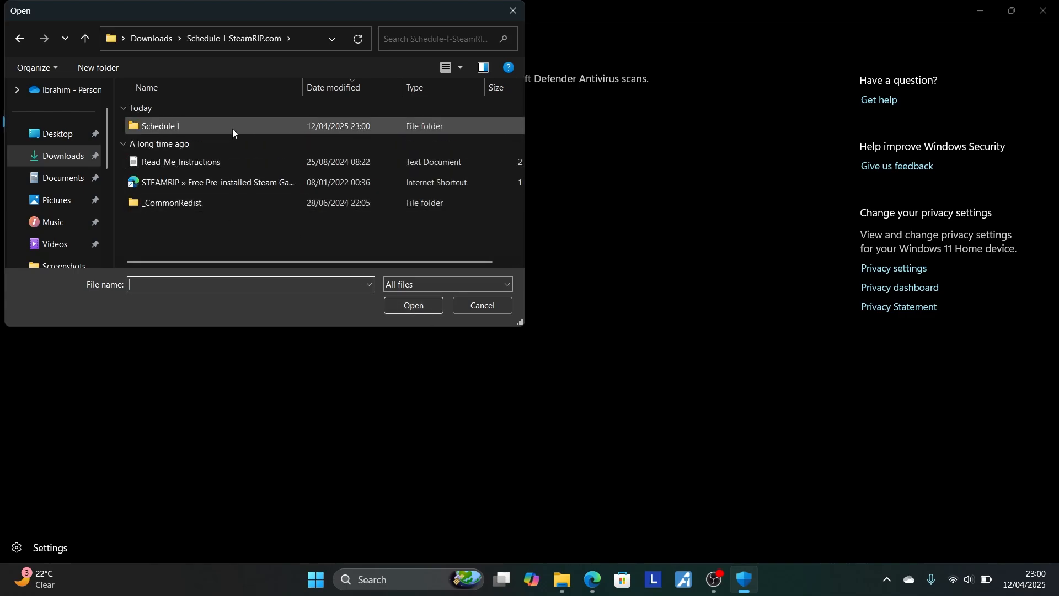
double_click(161, 126)
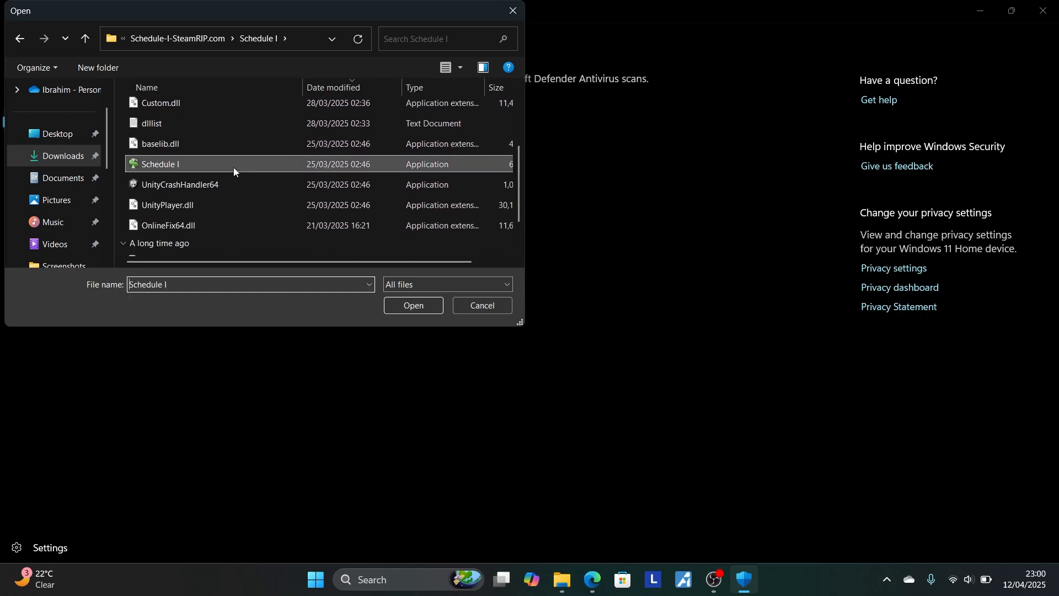
click(413, 305)
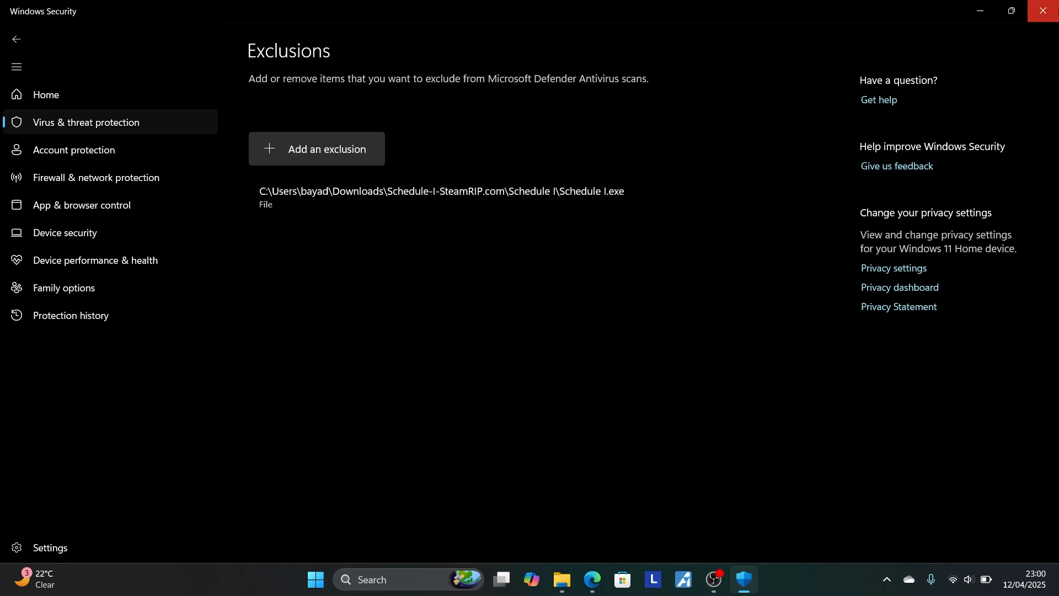
click(1044, 10)
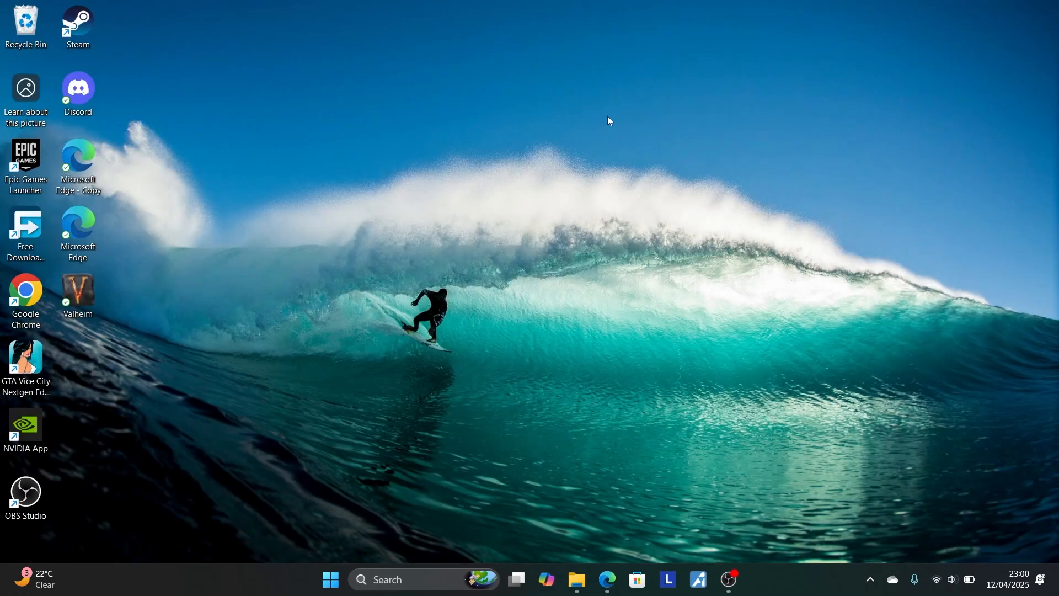
- Open File Explorer on the Downloads folder containing Schedule-I-SteamRIP.com
click(581, 580)
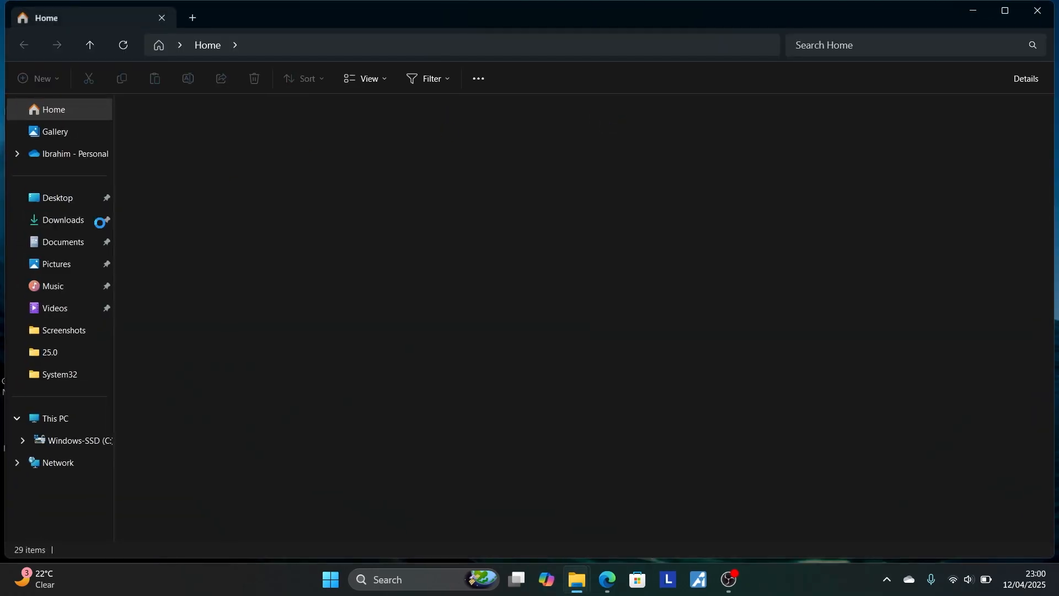
click(63, 219)
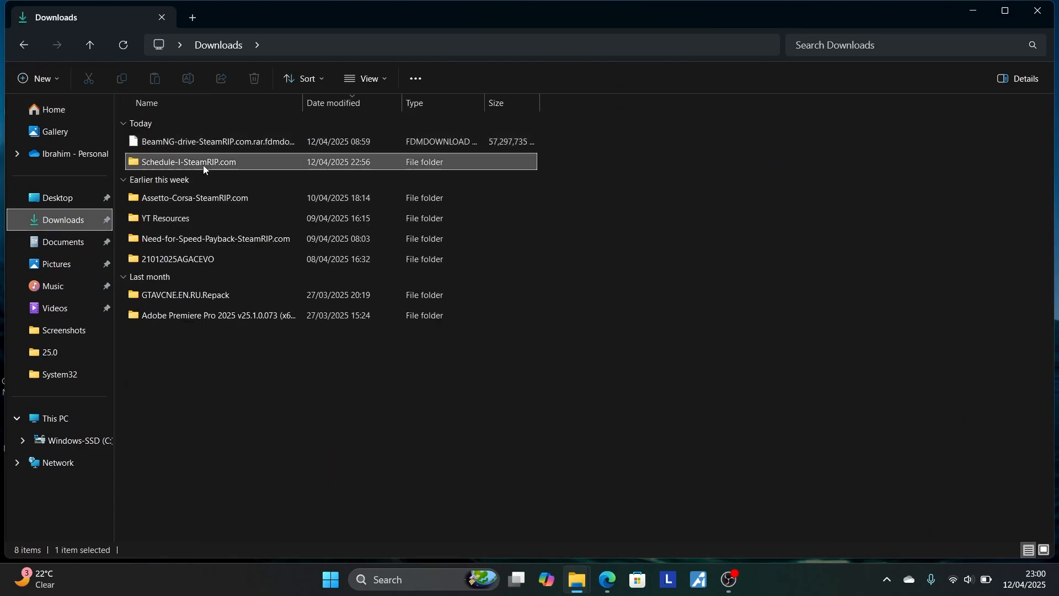